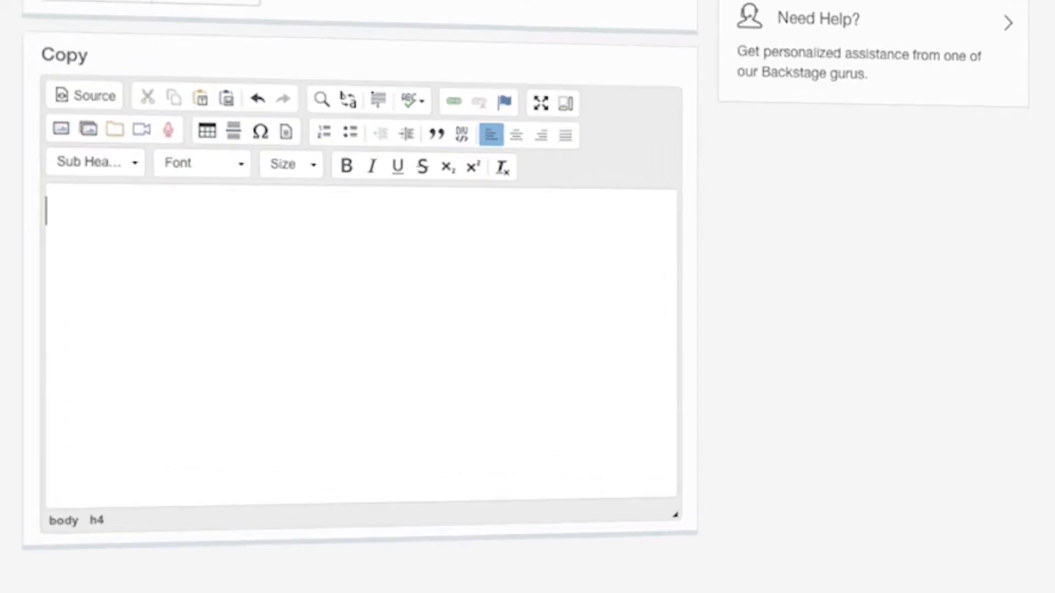
type("Our Tech")
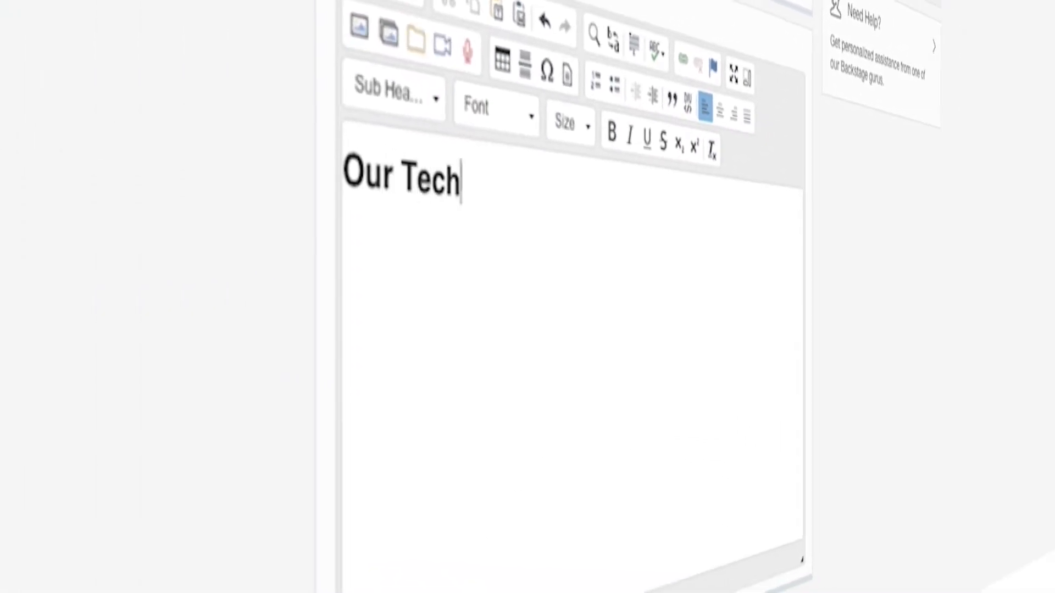